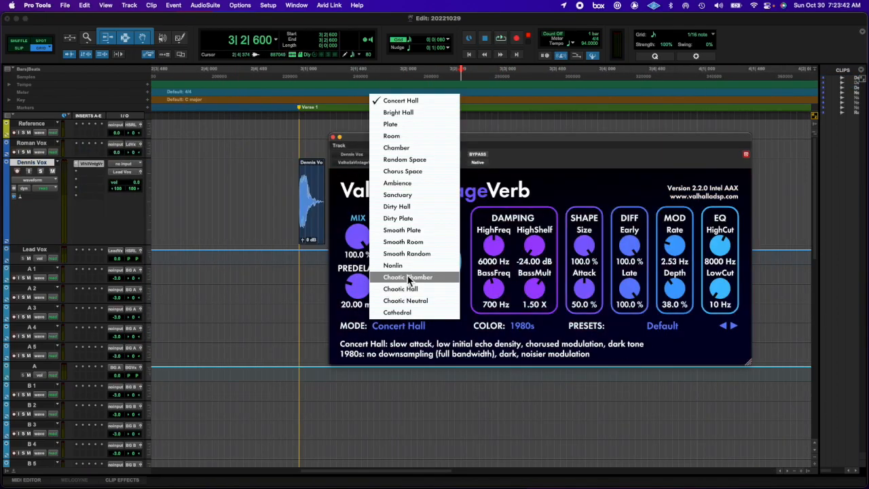
Step: Load Little AlterBoy on the Dennis Vox insert and show its AlterBoy automation lane
click(392, 265)
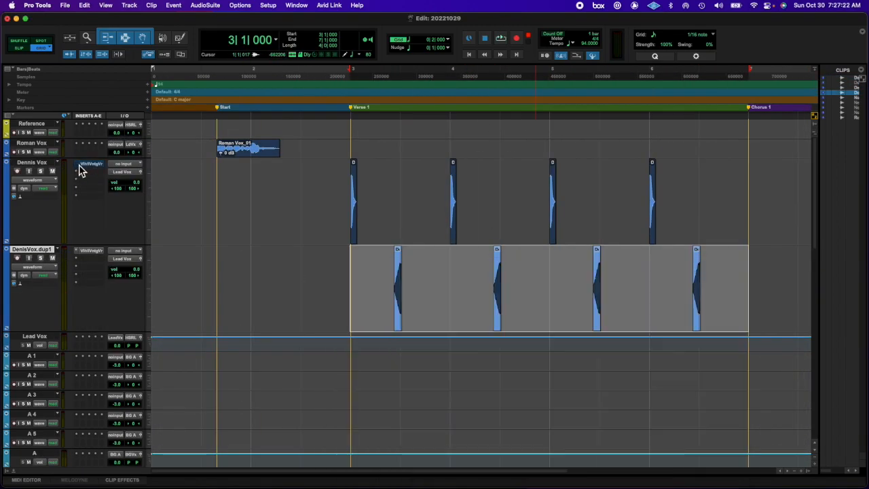
click(91, 164)
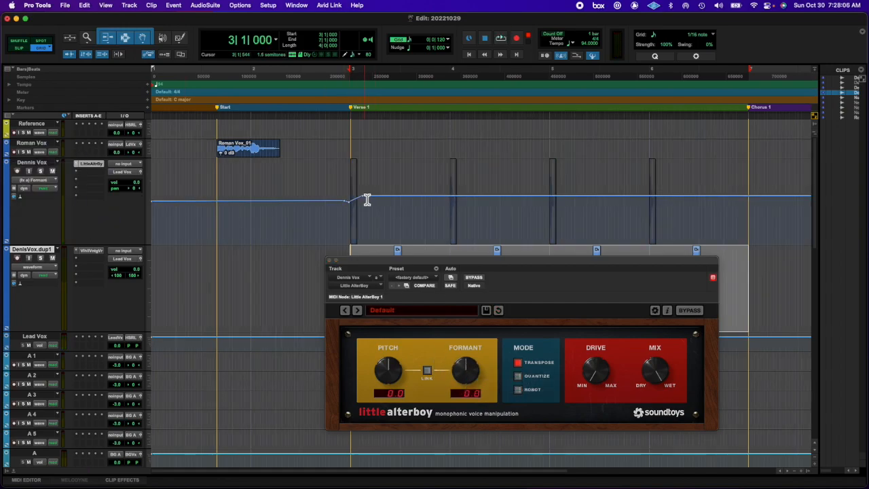